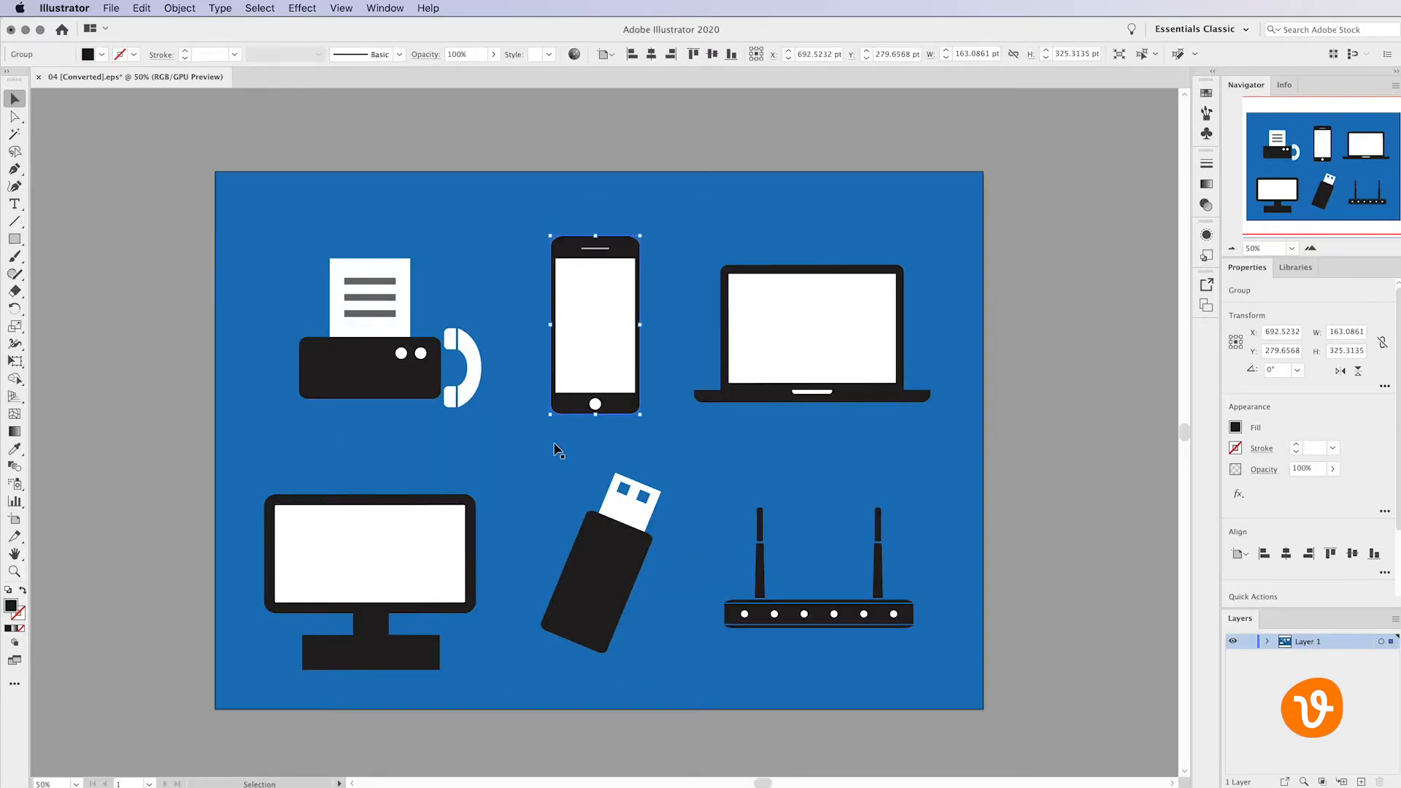
# Bring the sunset landscape document with the flock of birds forward
pyautogui.click(178, 9)
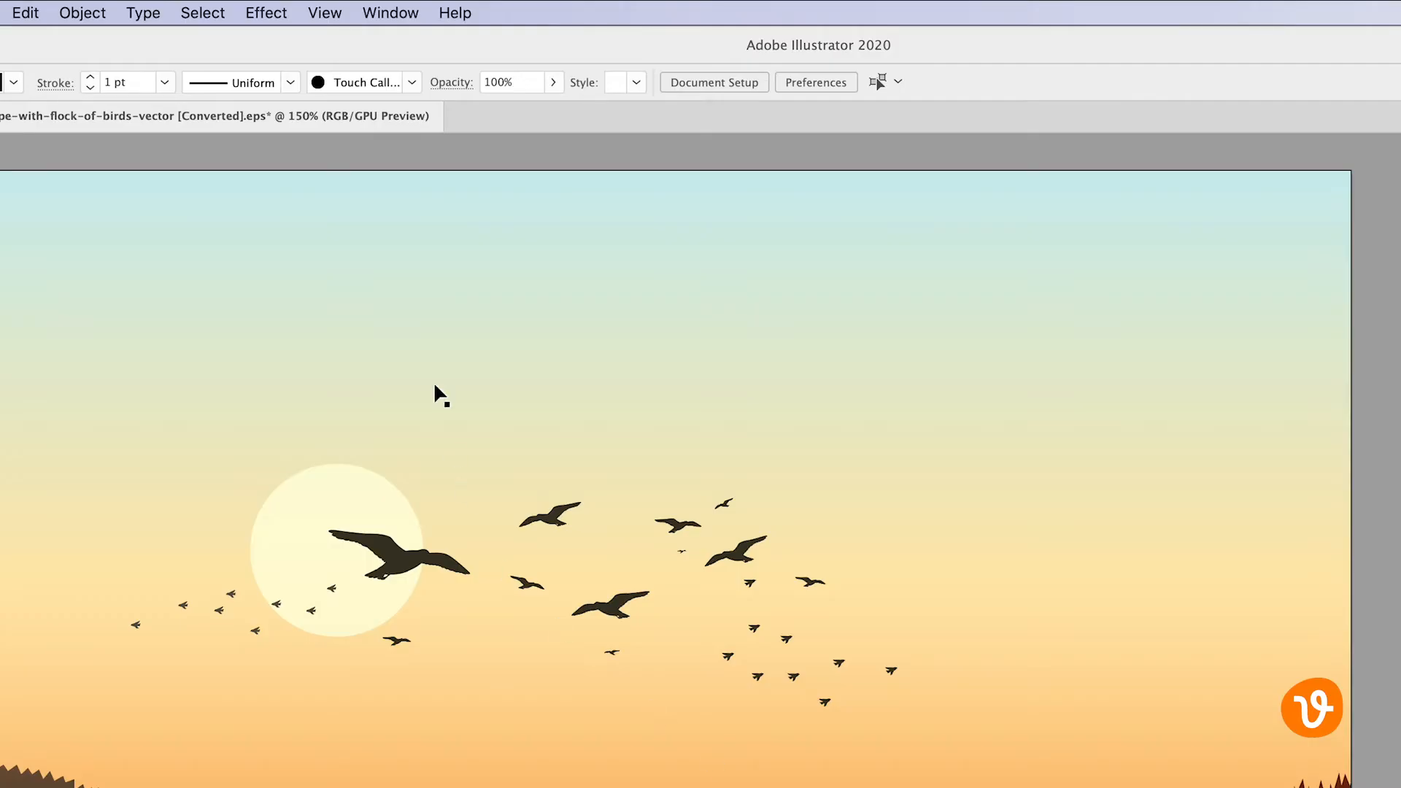
# Expand the 'flock of birds' layer to show its bird sublayers and unlock it
pyautogui.click(389, 13)
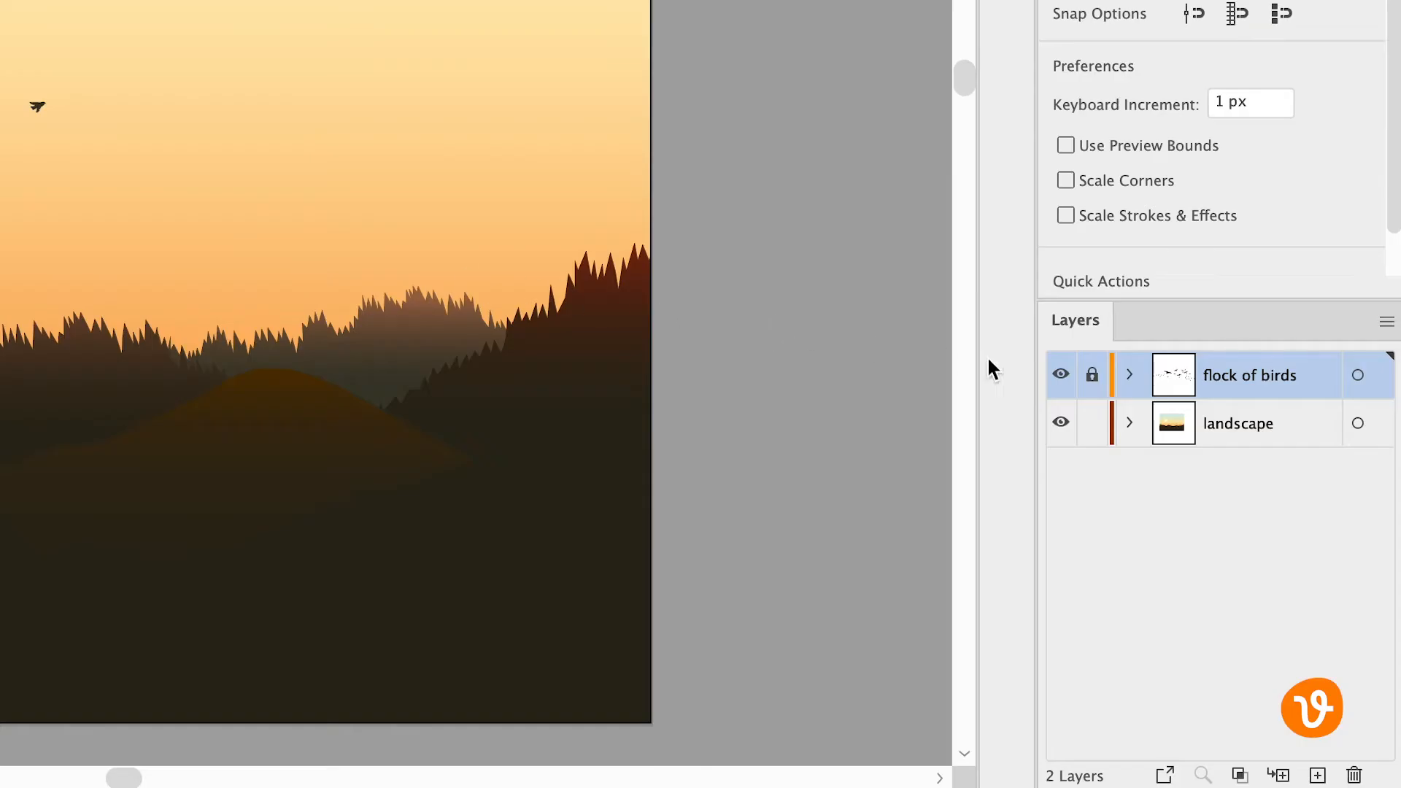
pyautogui.moveTo(1091, 373)
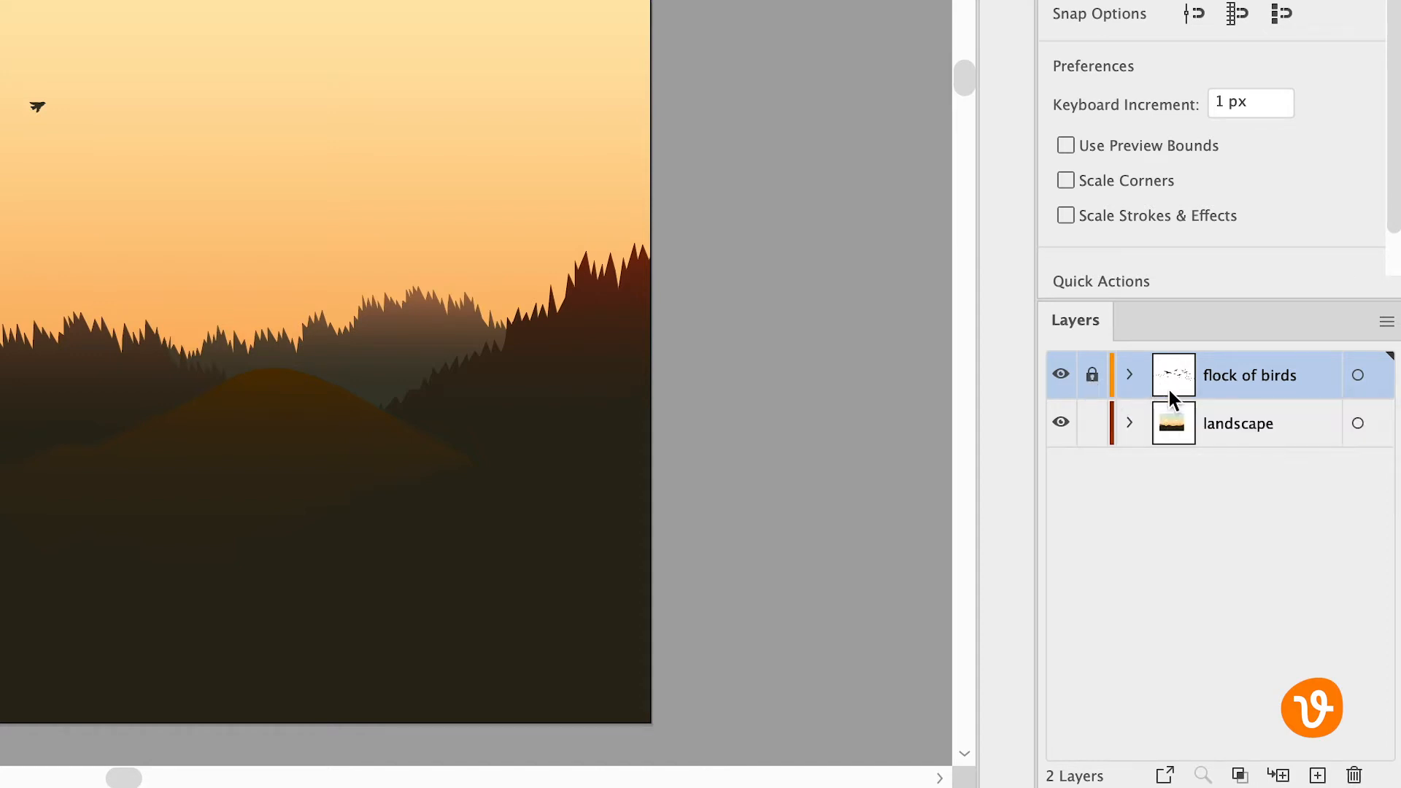
pyautogui.click(1128, 375)
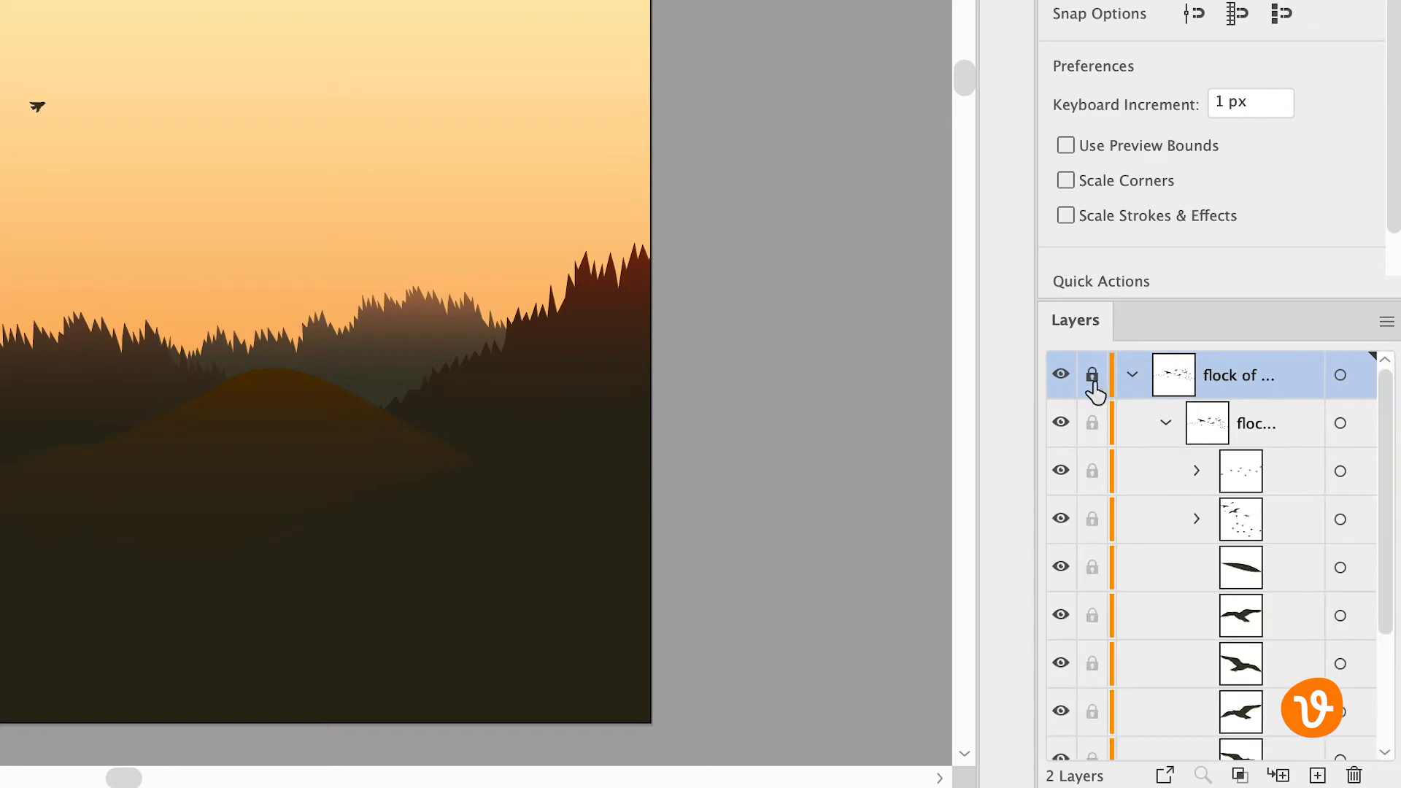
pyautogui.click(1092, 373)
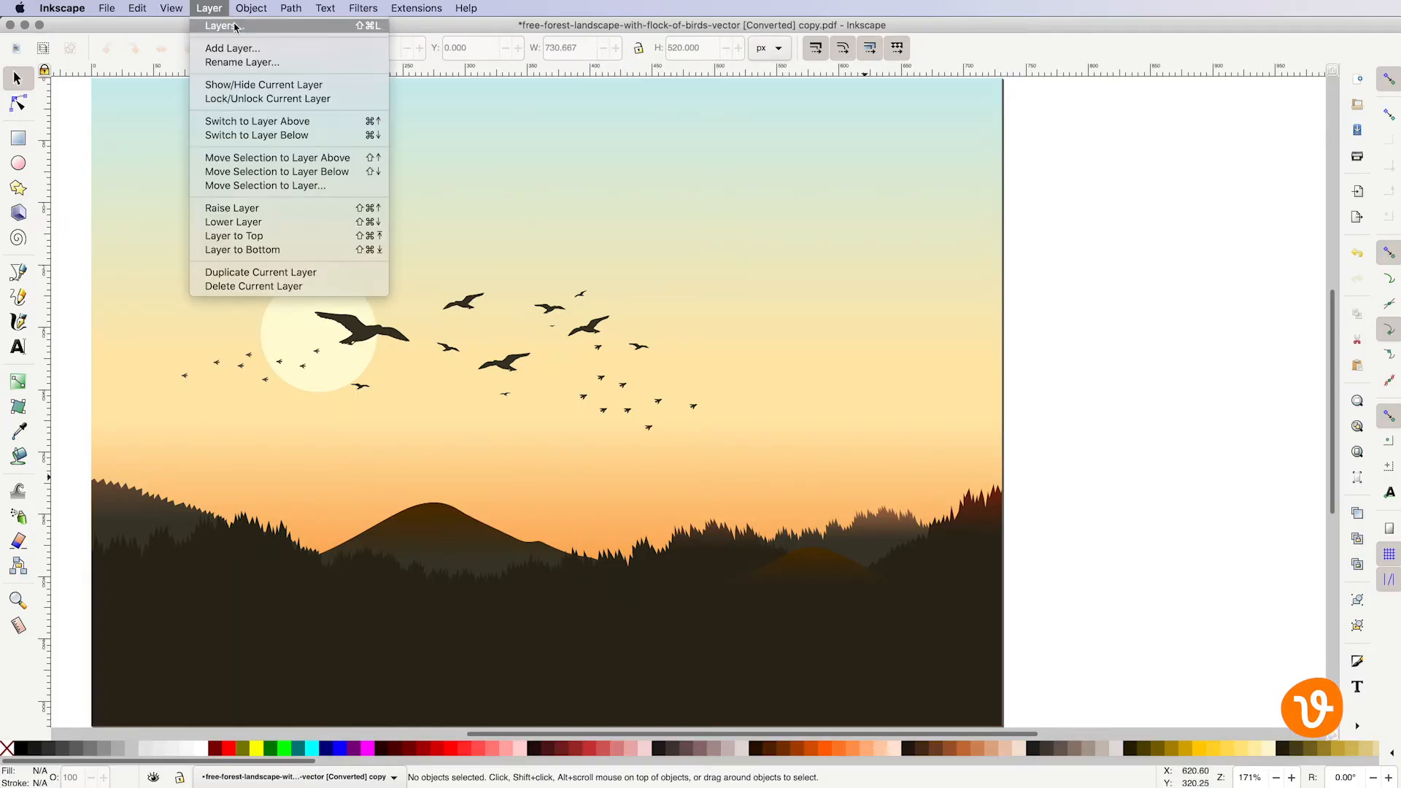
# Show the Layers dialog for the forest landscape drawing via Layer > Layers
pyautogui.click(219, 24)
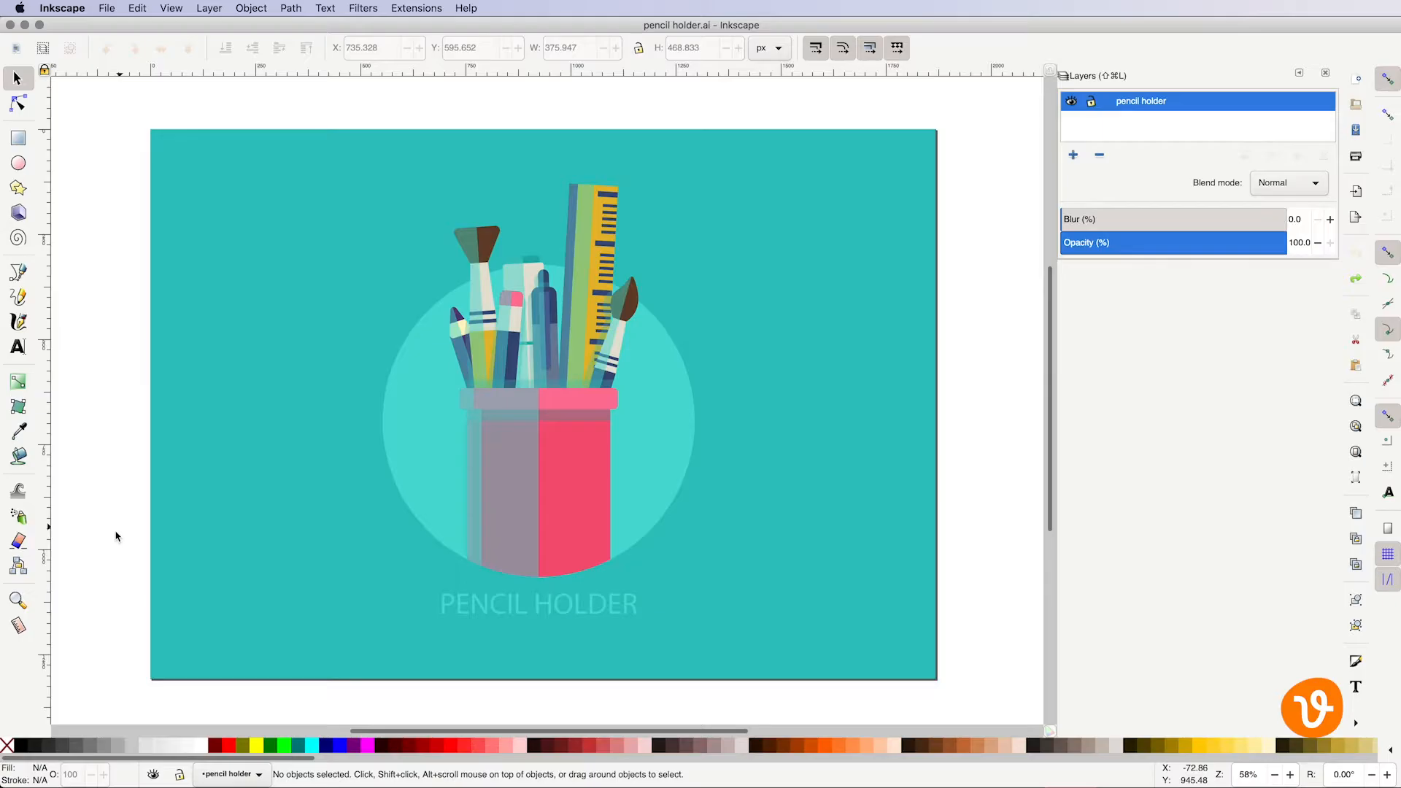
pyautogui.moveTo(527, 410)
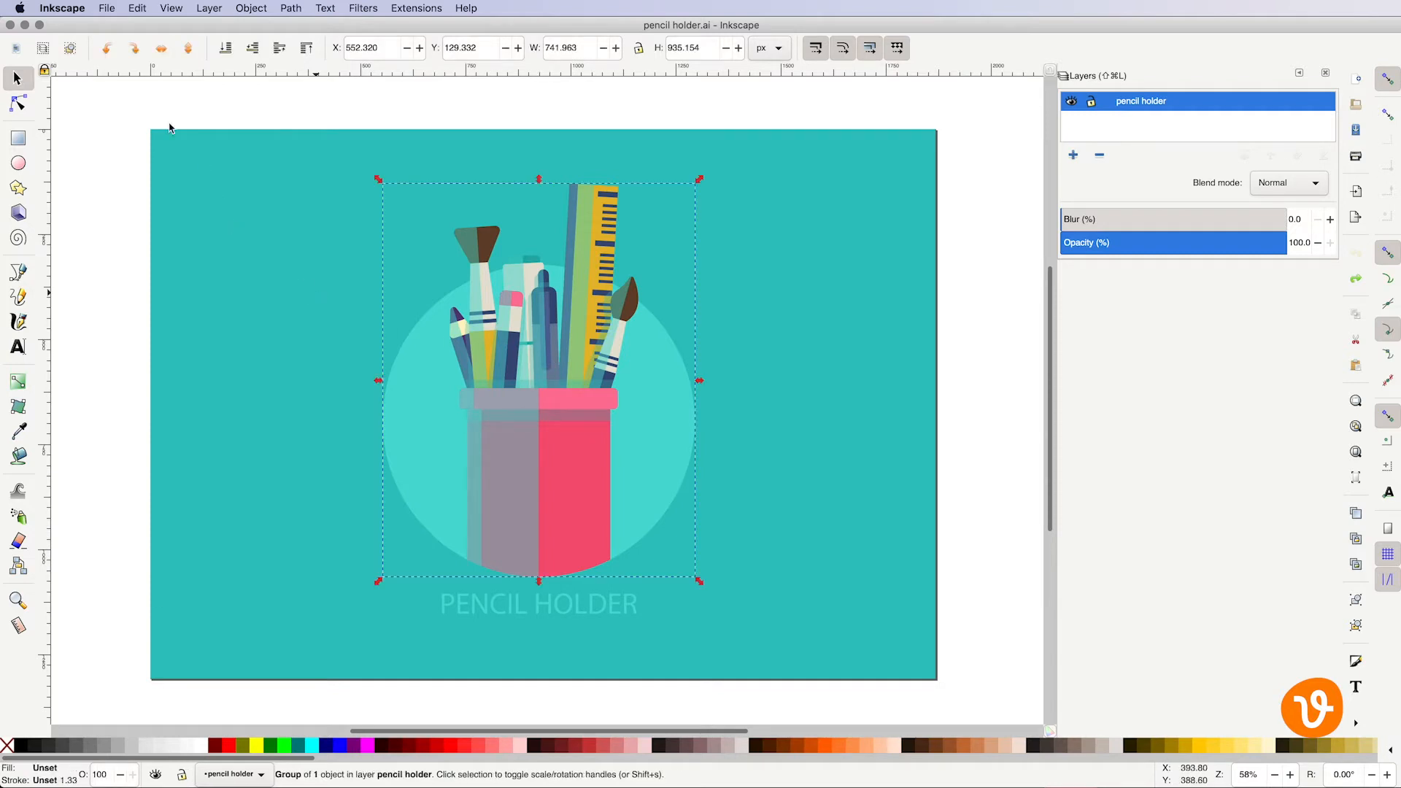
# Select the whole pencil holder group with the Select tool
pyautogui.click(251, 8)
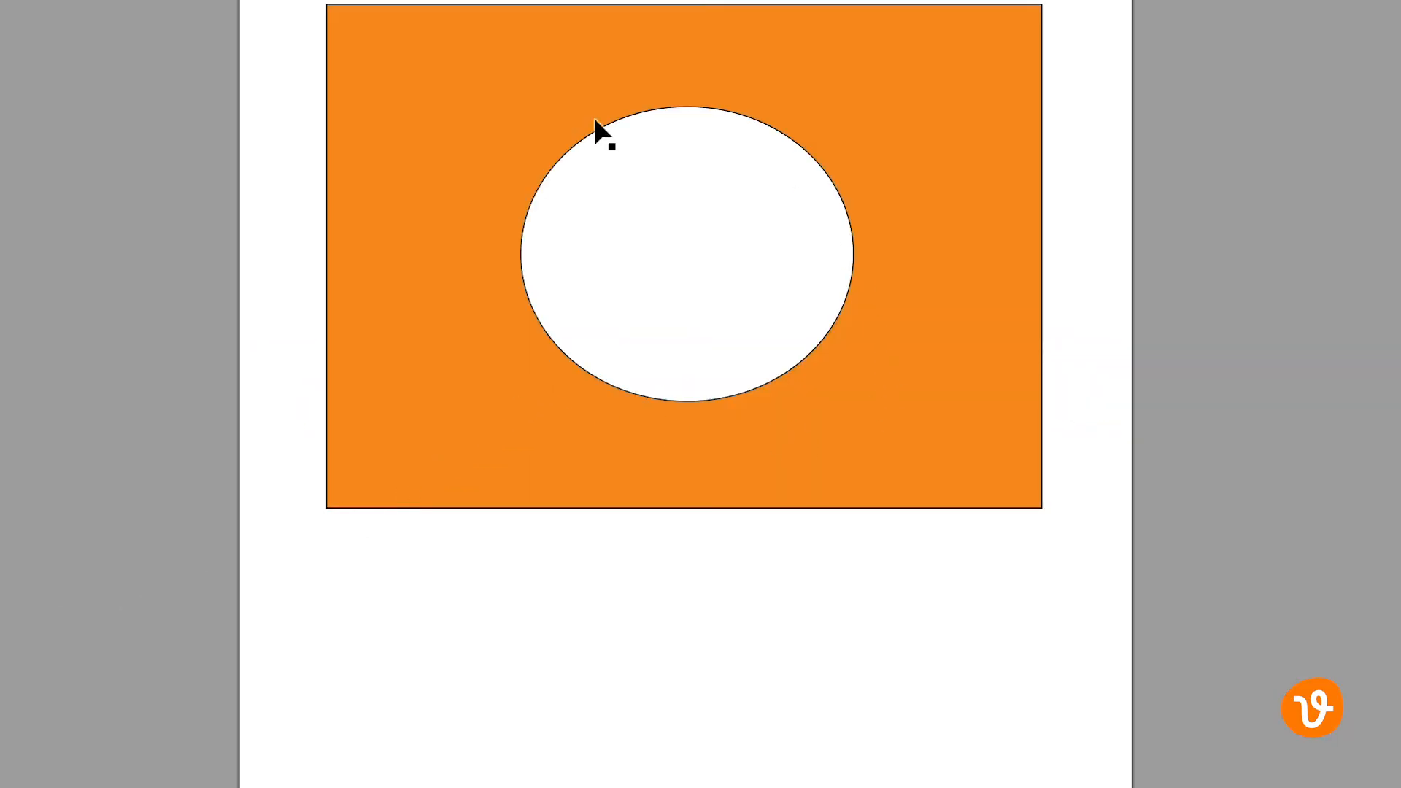
# Select the orange rectangle with the oval hole and release its compound path
pyautogui.click(893, 331)
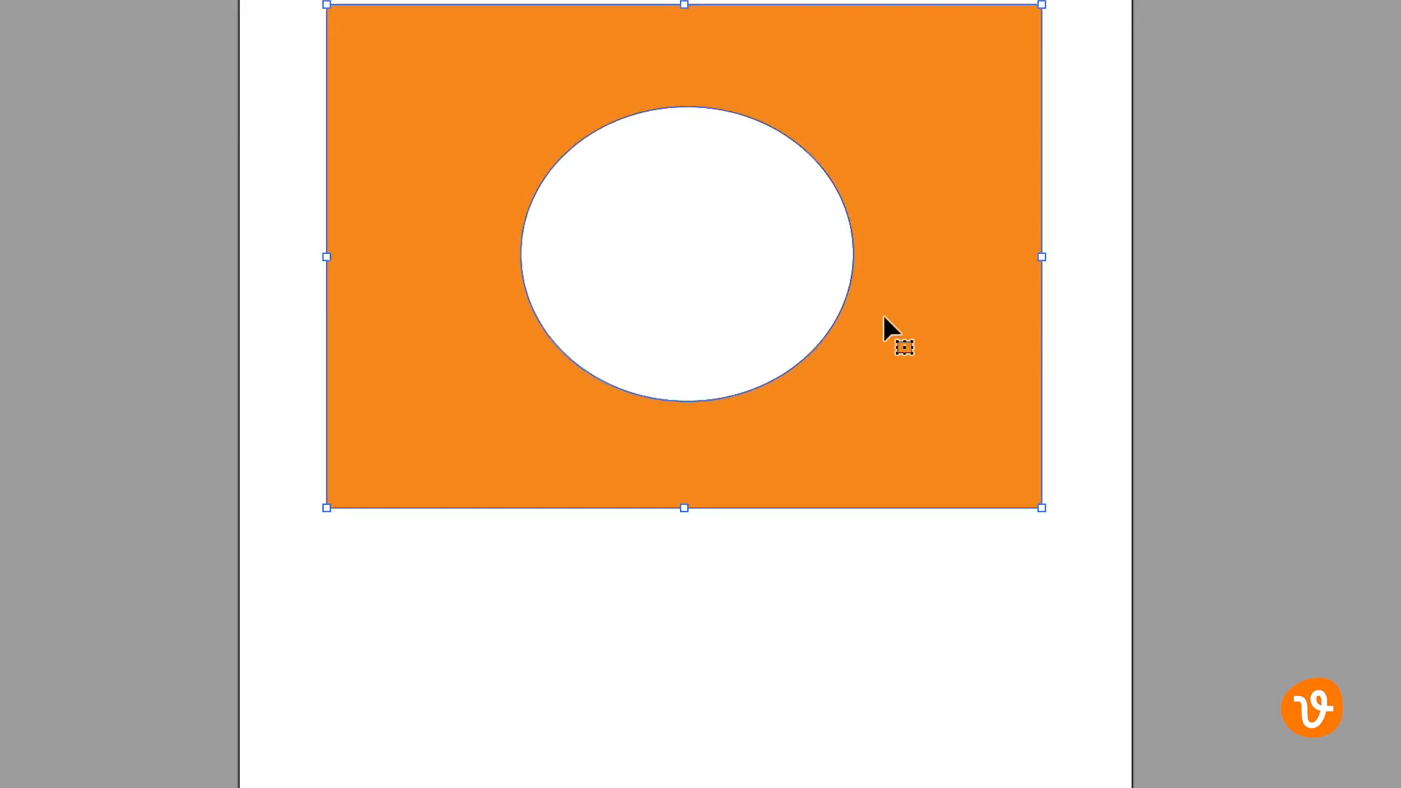
pyautogui.rightClick(888, 336)
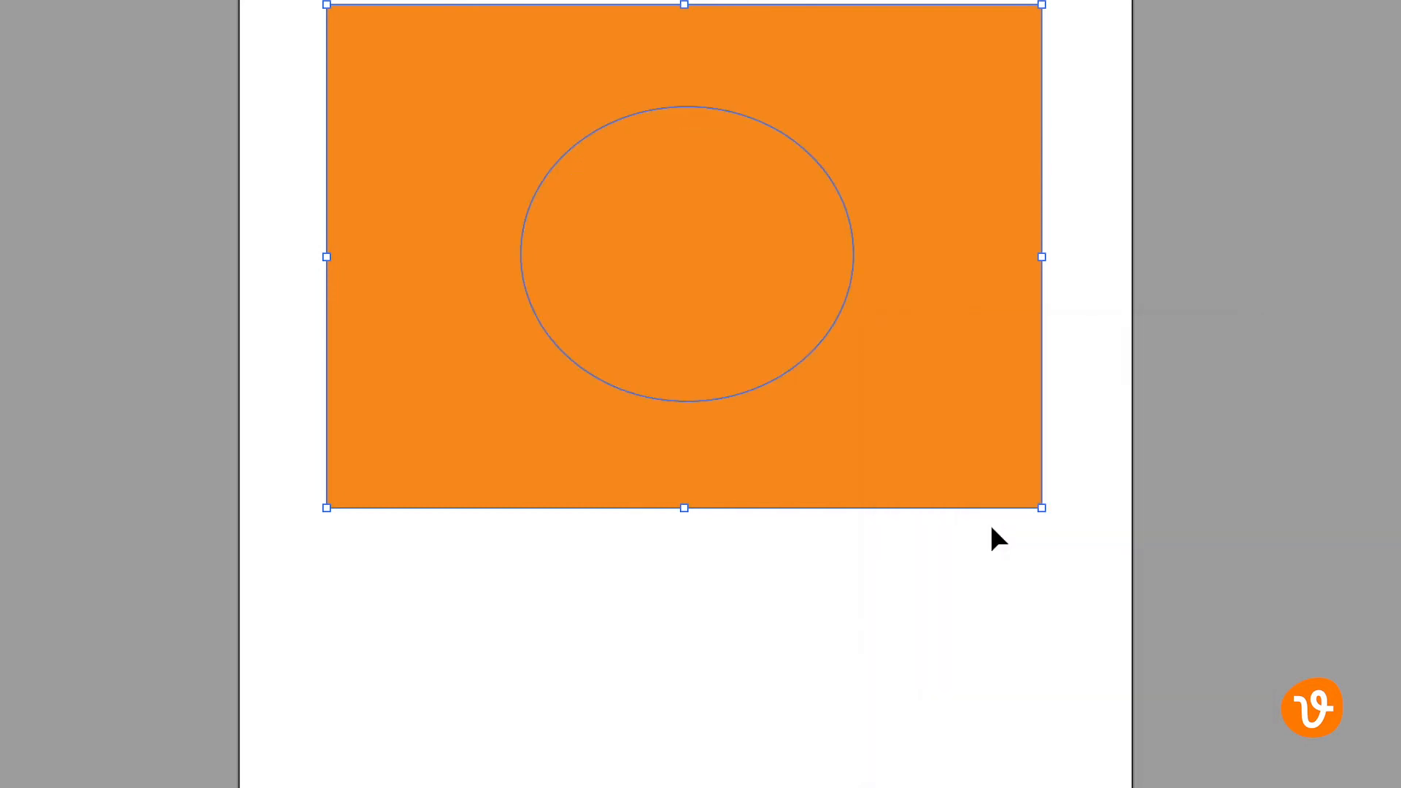
pyautogui.moveTo(799, 392)
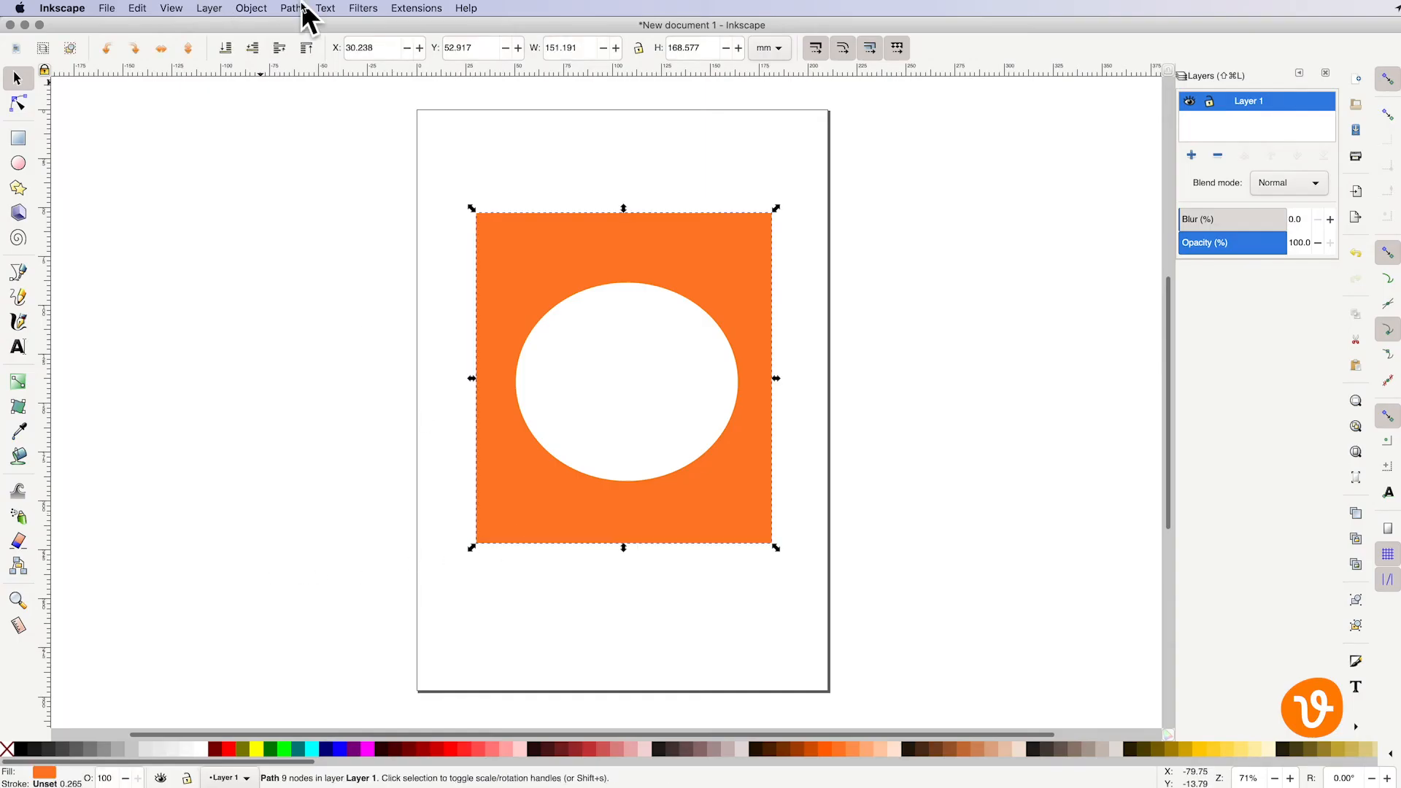
# Break the orange square with the oval hole apart using Path > Break Apart
pyautogui.click(289, 9)
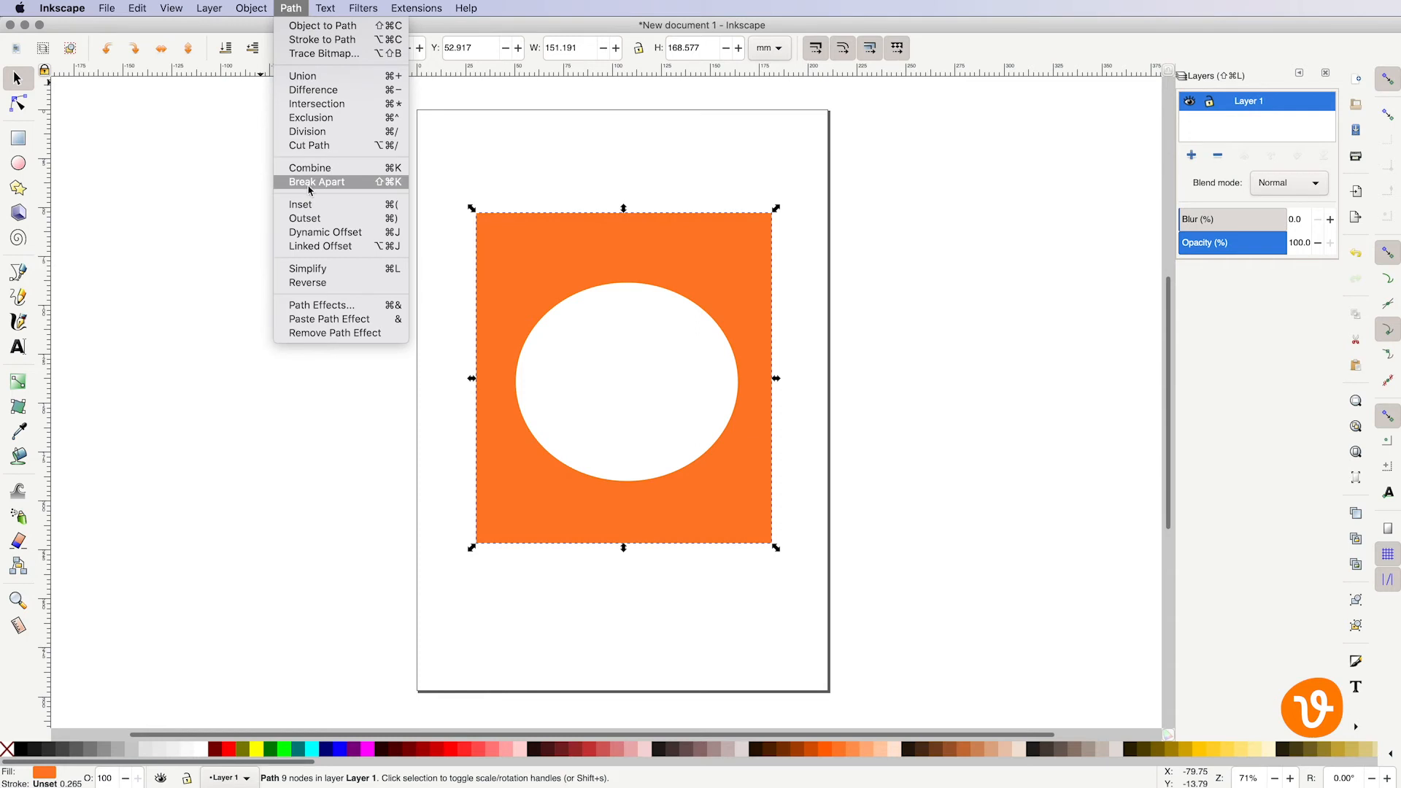
pyautogui.click(316, 181)
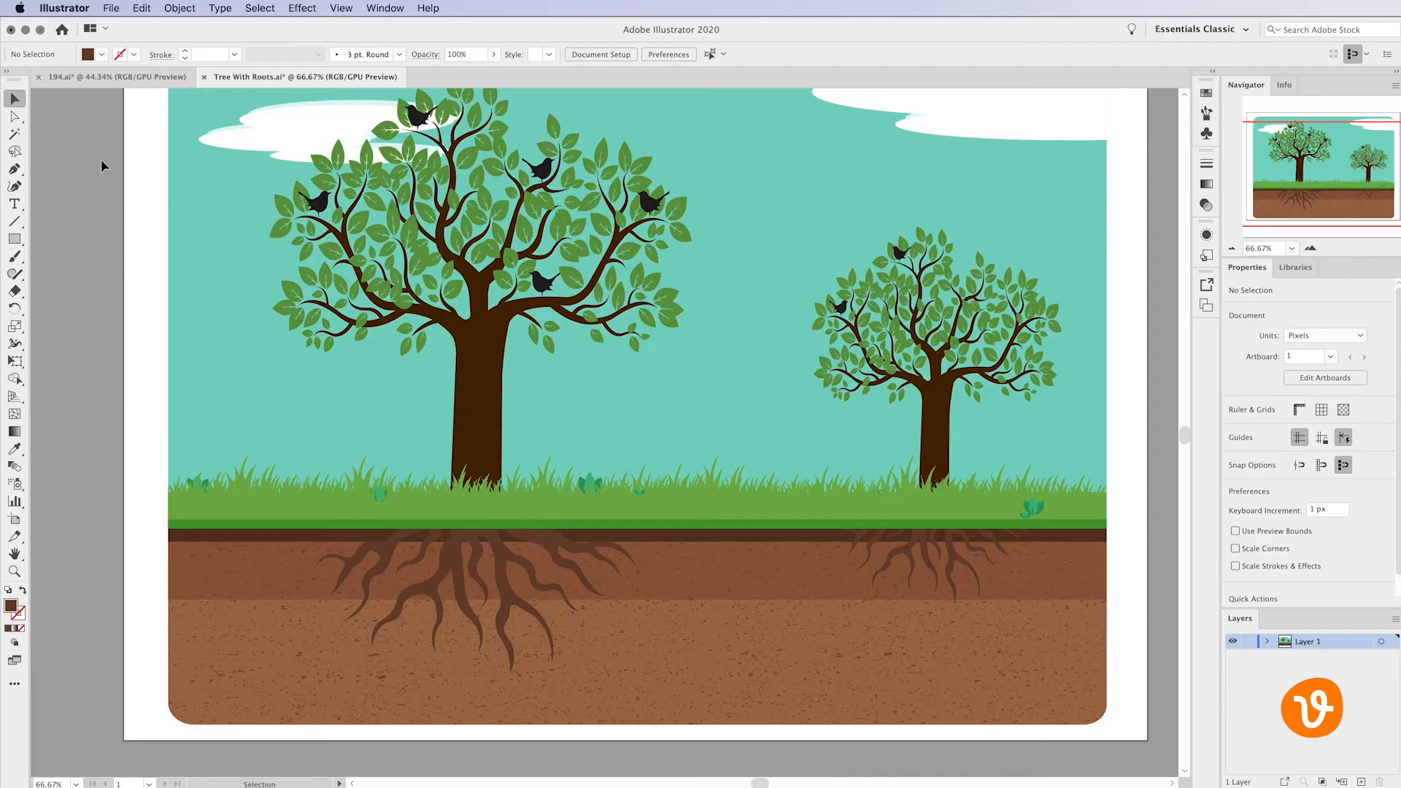
pyautogui.moveTo(434, 512)
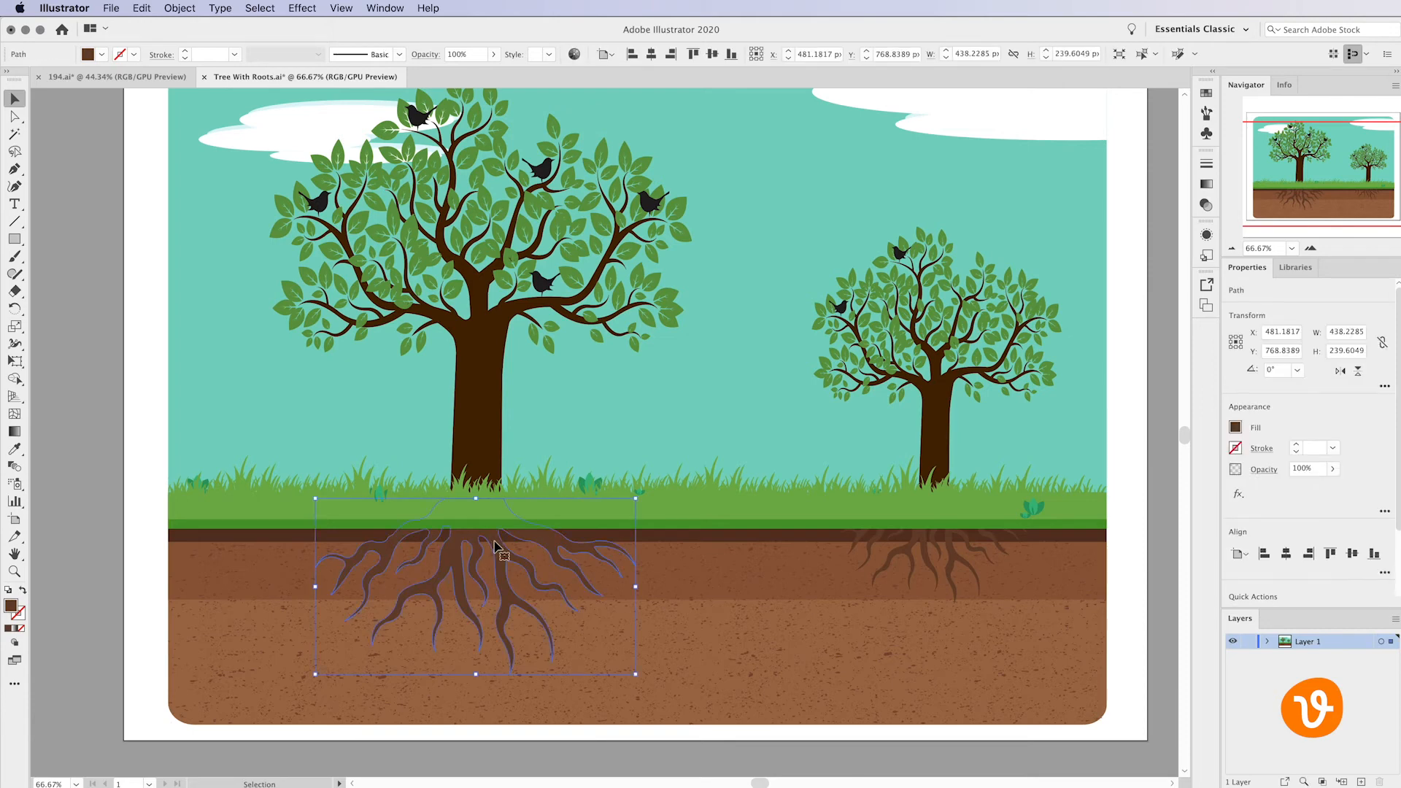
pyautogui.moveTo(33, 147)
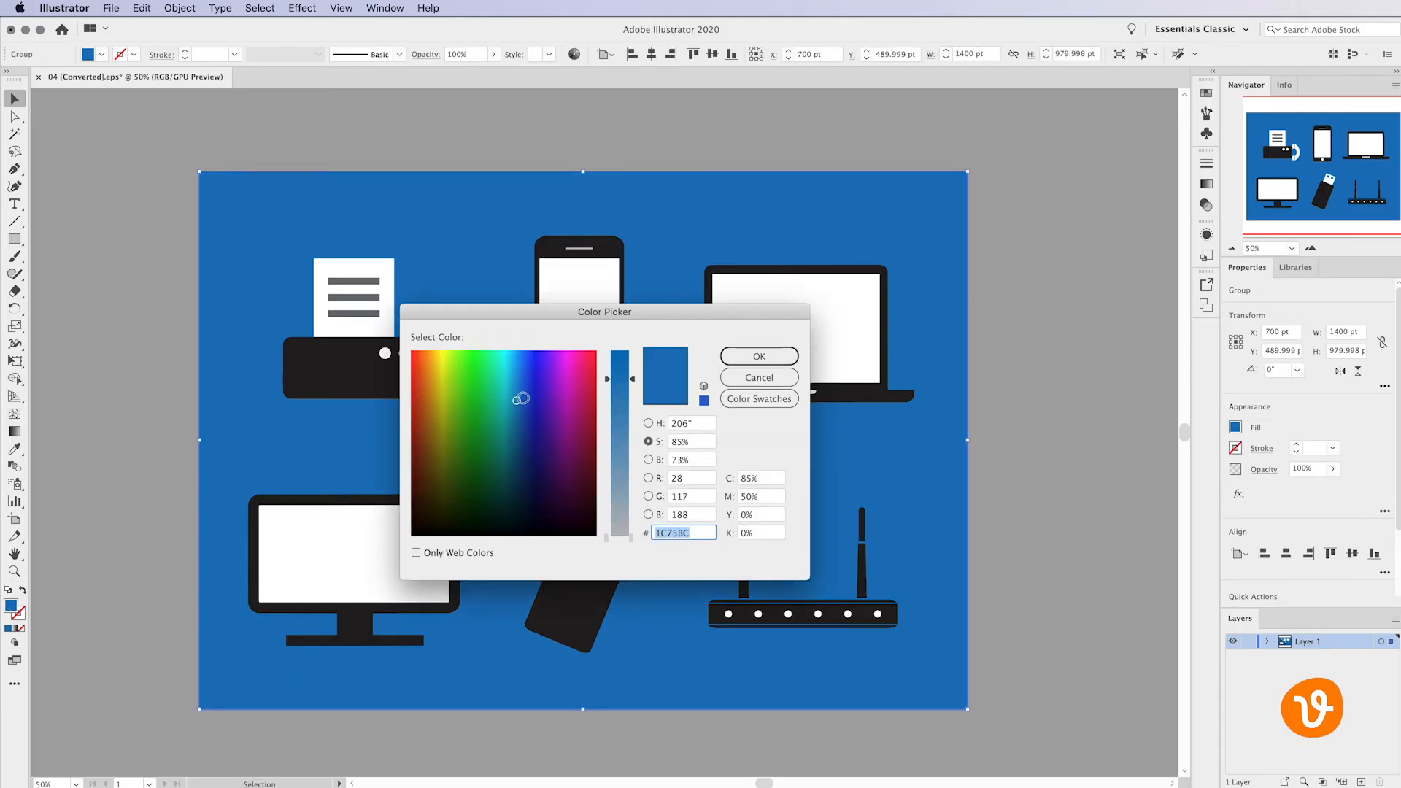
# Select the purple clock tile in 194.ai and bring up its Fill colour picker
pyautogui.click(757, 357)
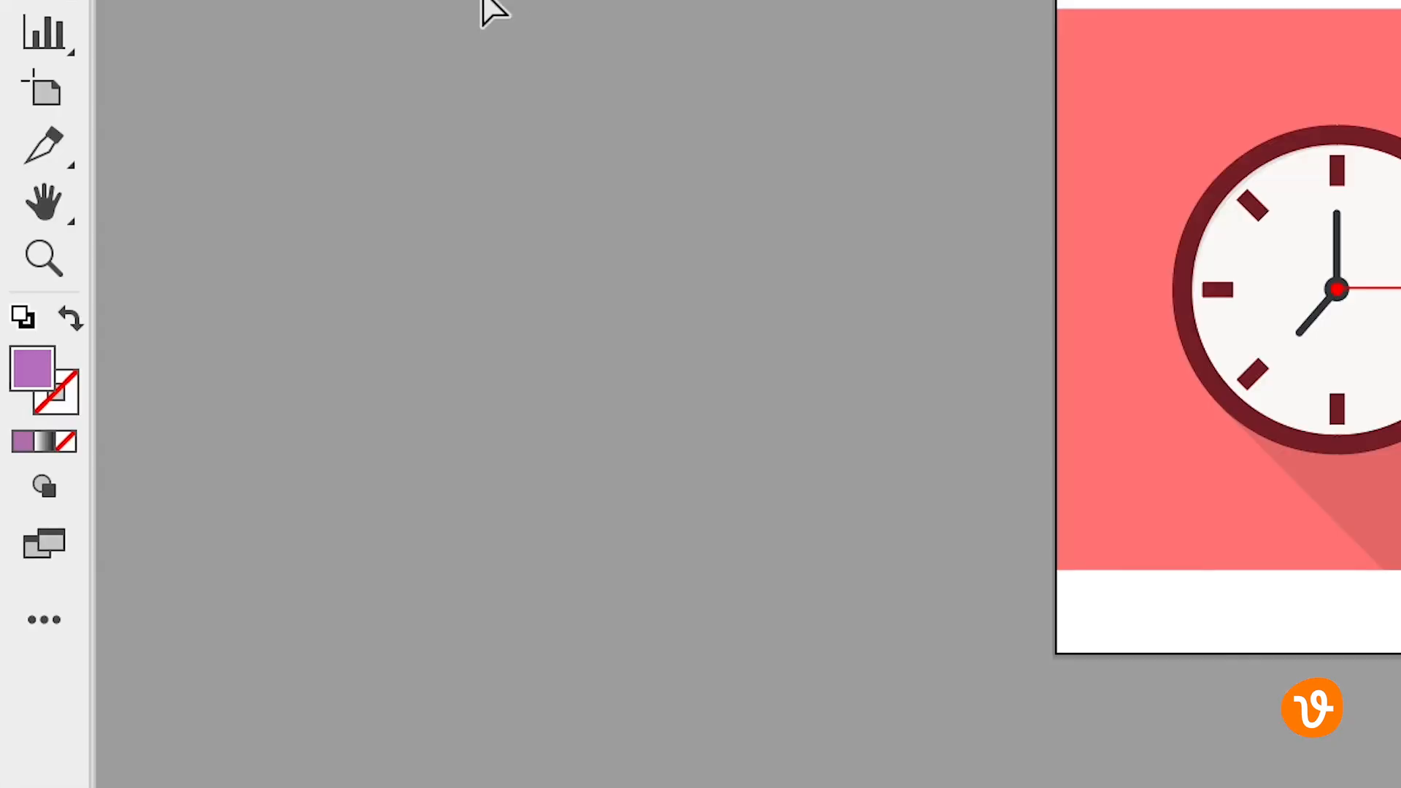
pyautogui.moveTo(35, 370)
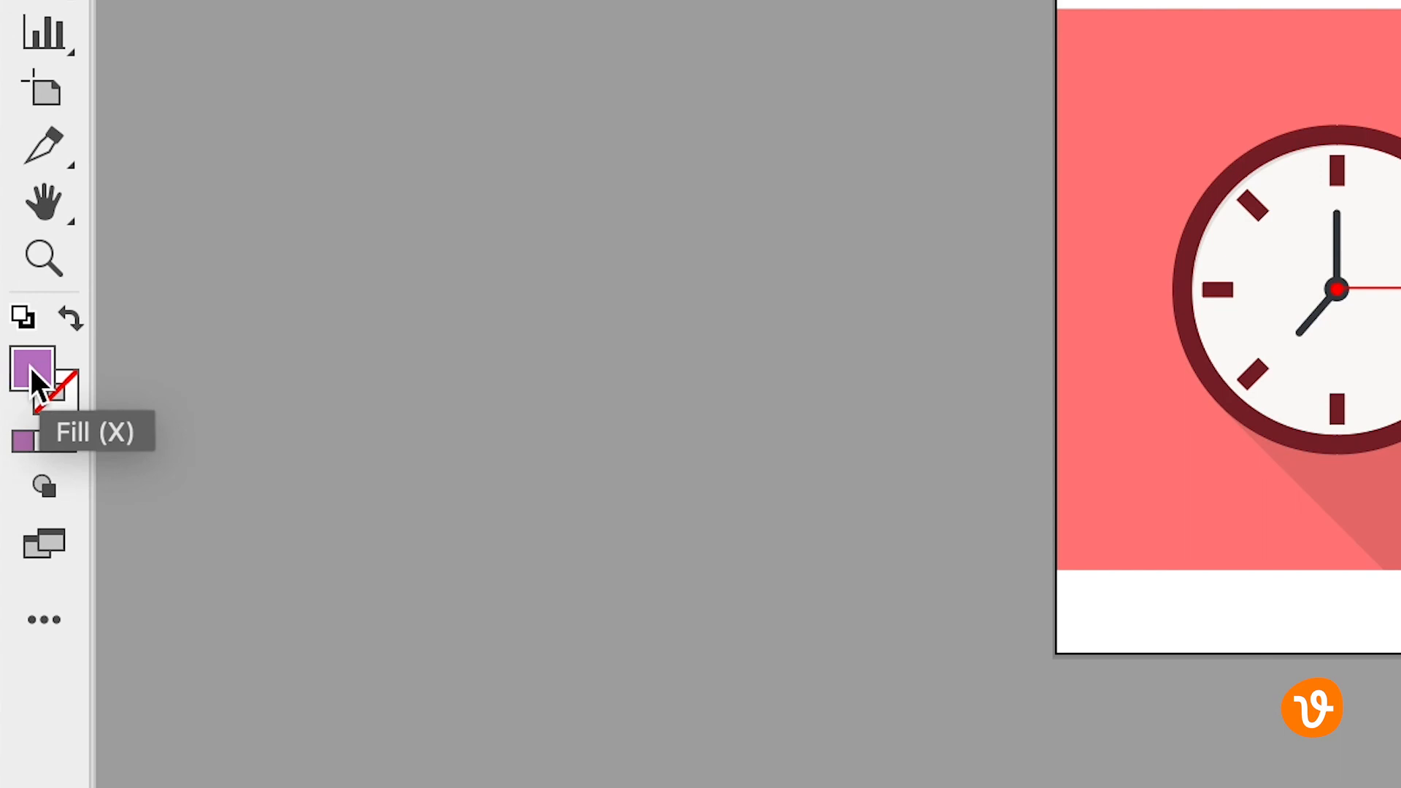
pyautogui.moveTo(62, 397)
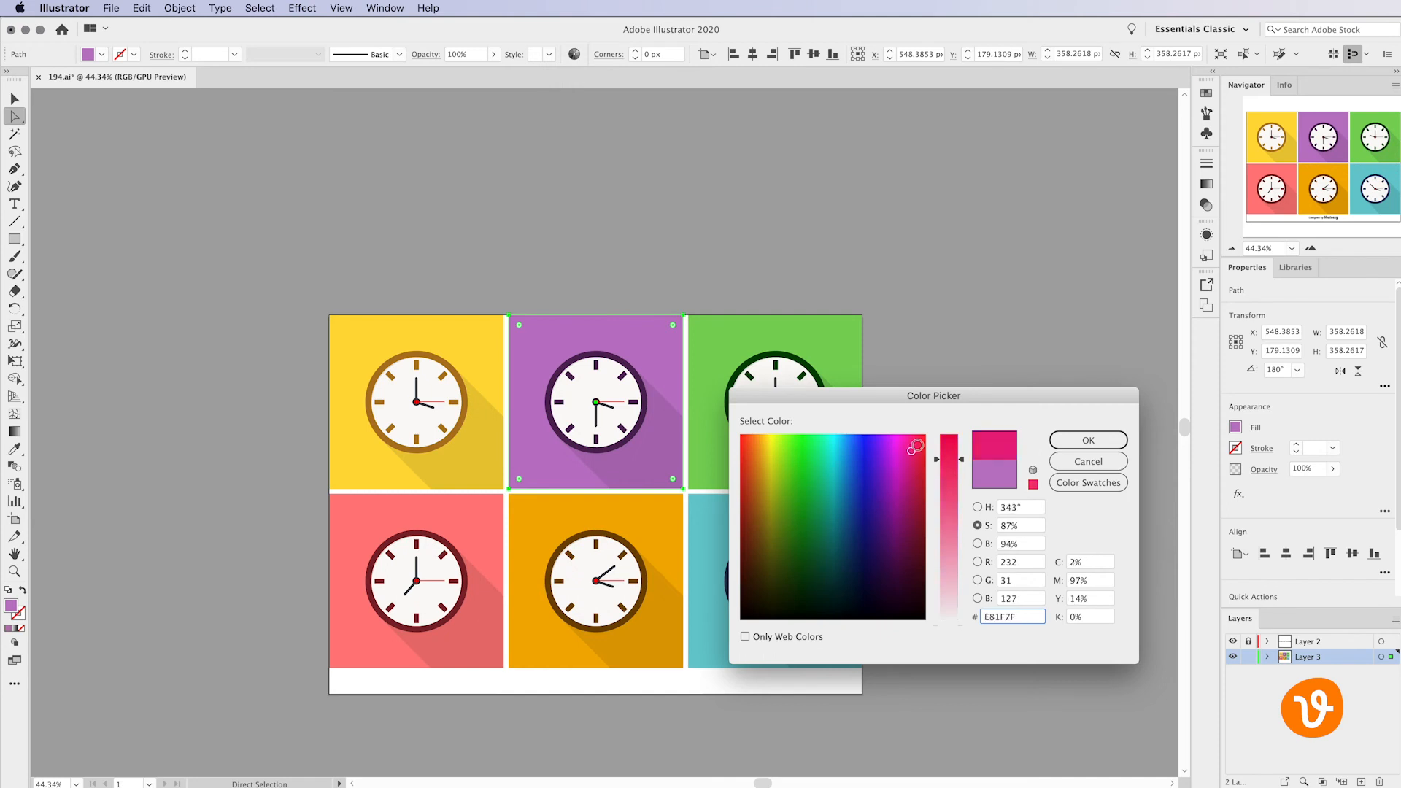
pyautogui.click(1085, 439)
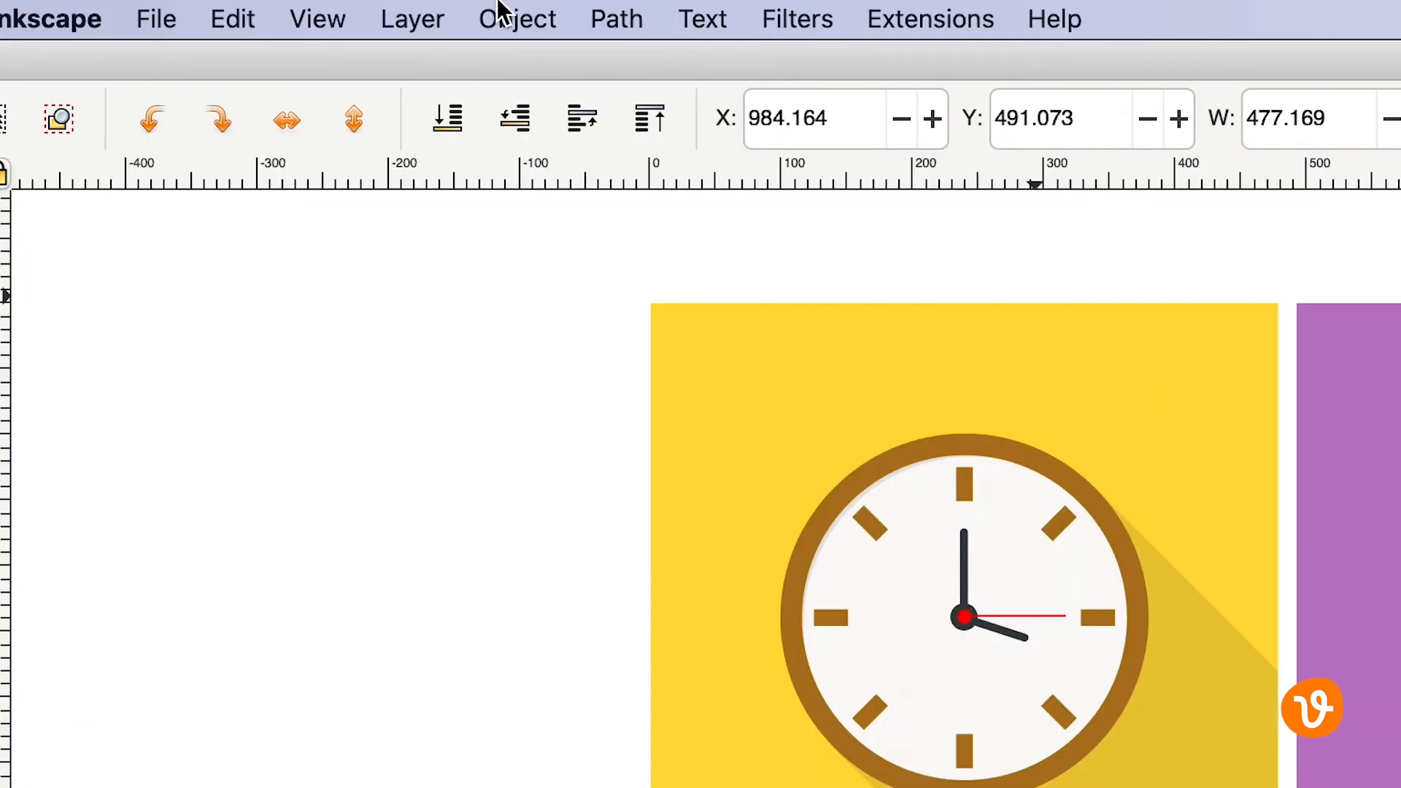
# In Fill and Stroke, lower the RGB Green value to about 40, turning the blue tile purple
pyautogui.click(517, 18)
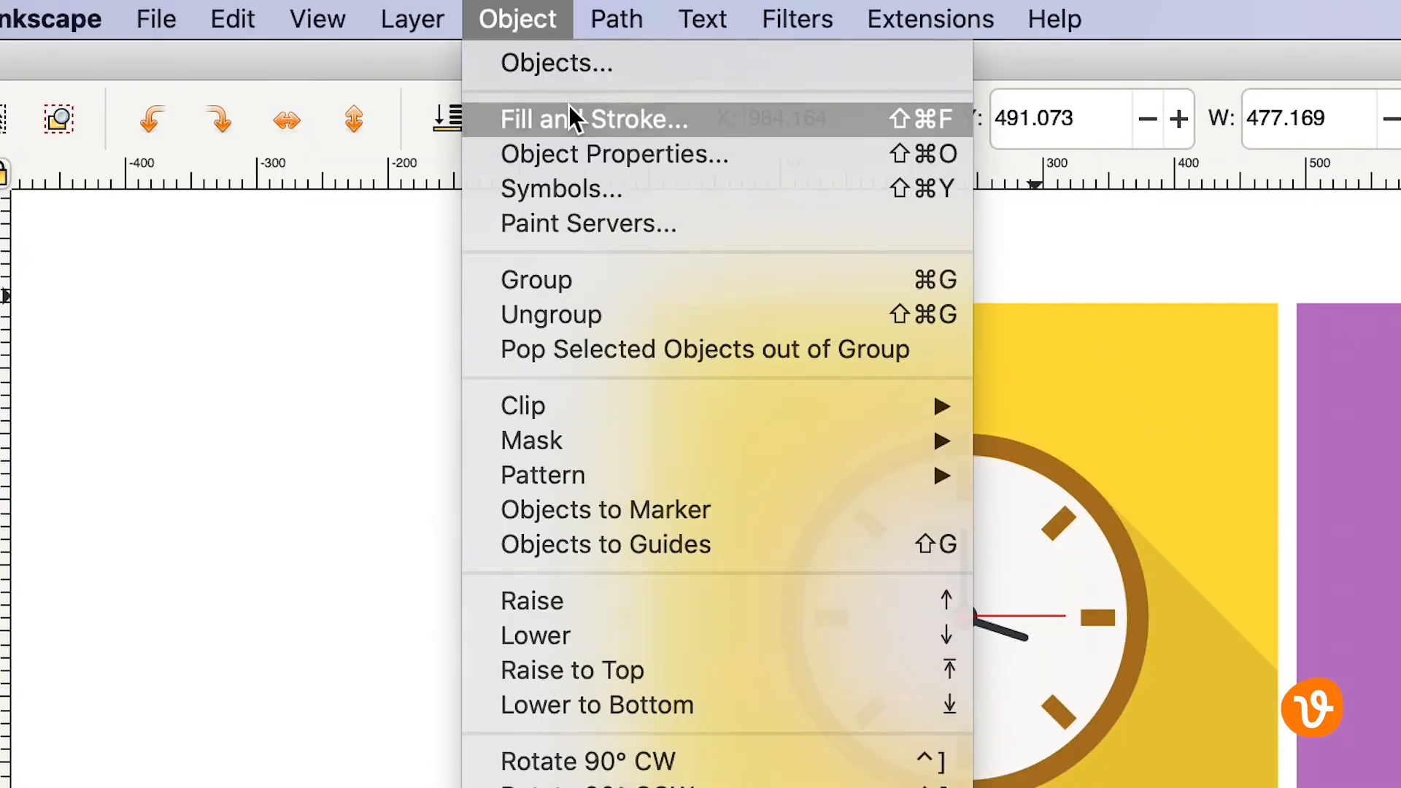
pyautogui.click(594, 118)
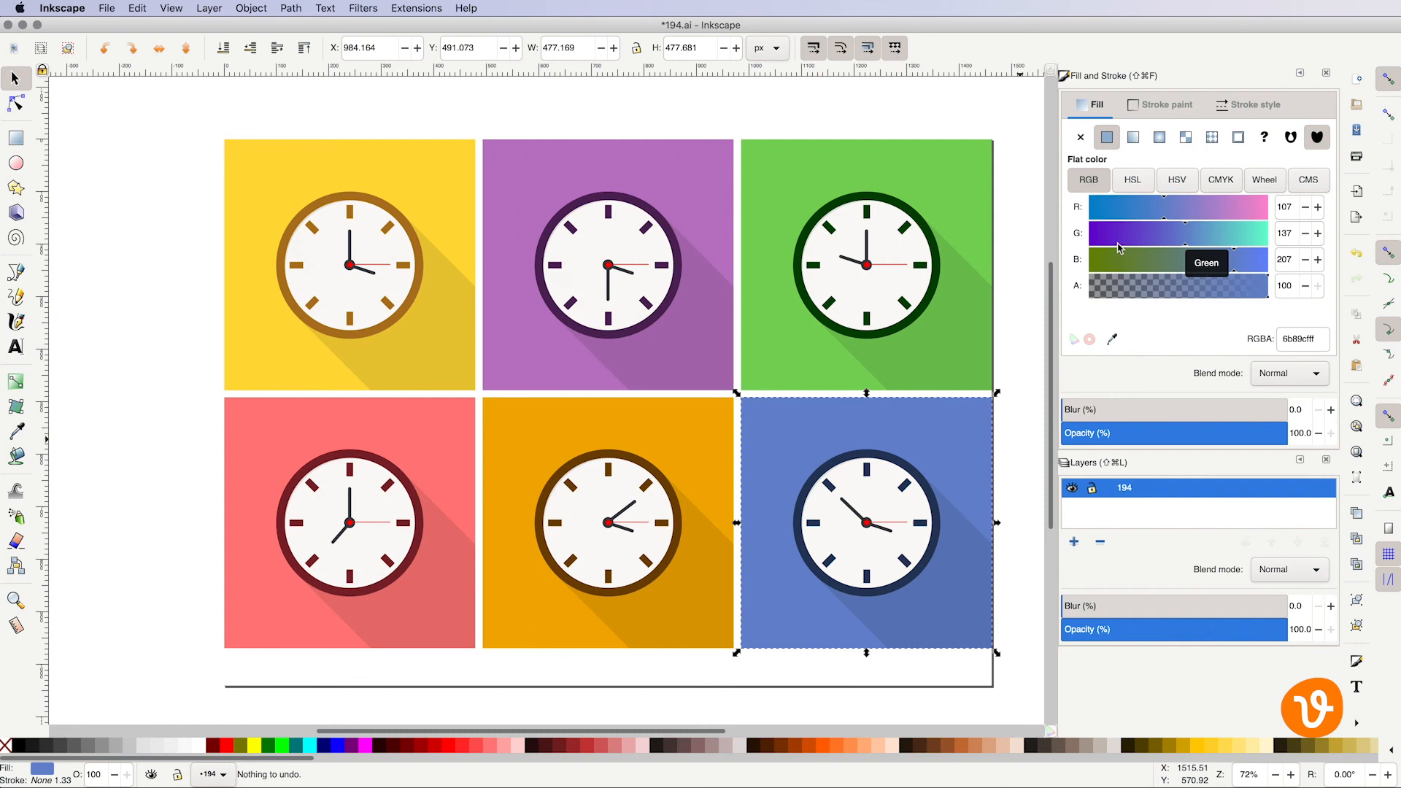
pyautogui.moveTo(1211, 234); pyautogui.dragTo(1211, 233)
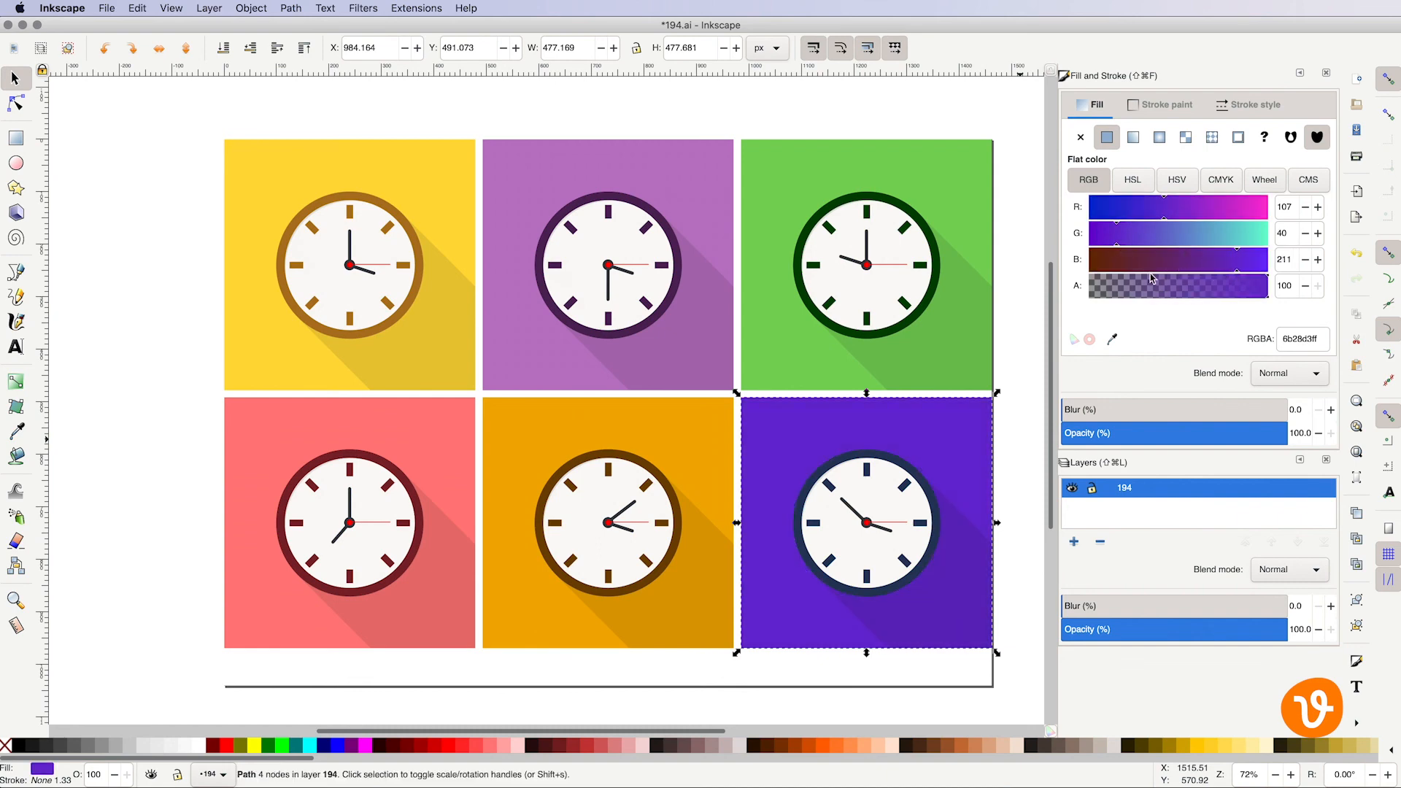